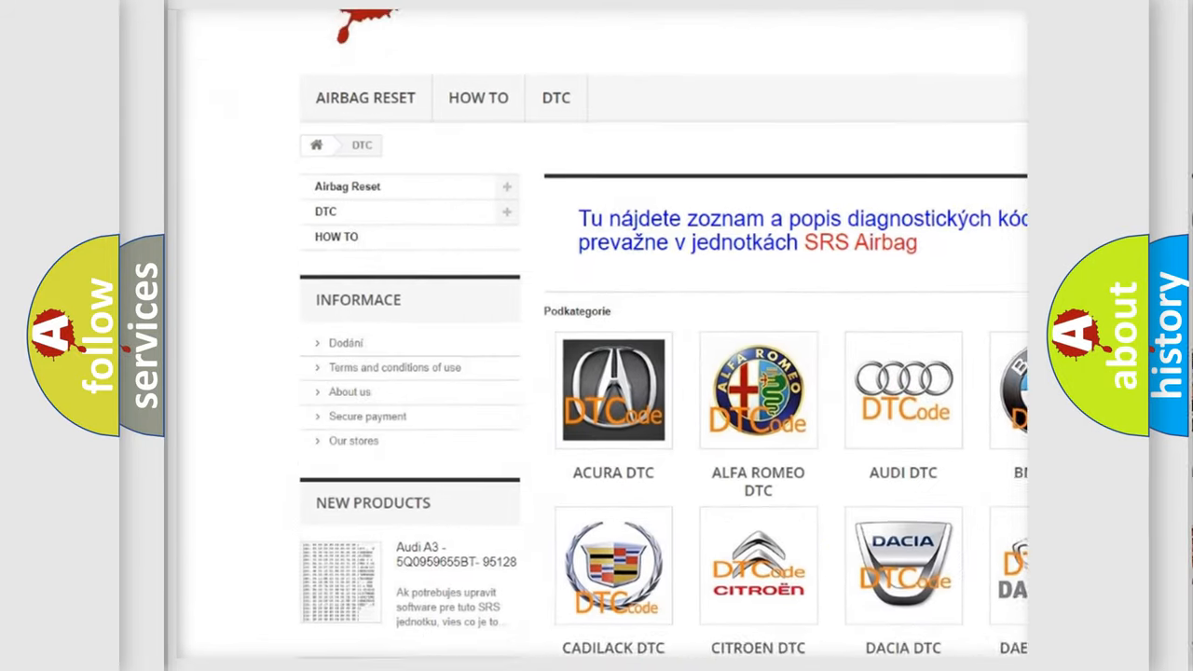
scroll("down", 3)
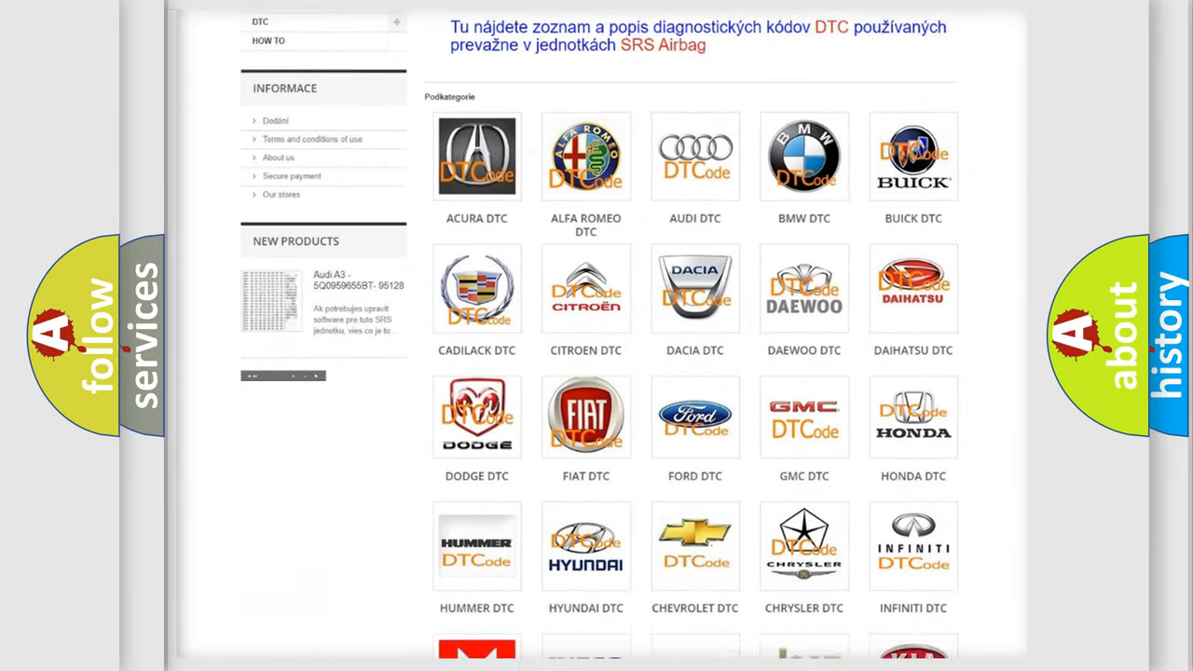
scroll("down", 3)
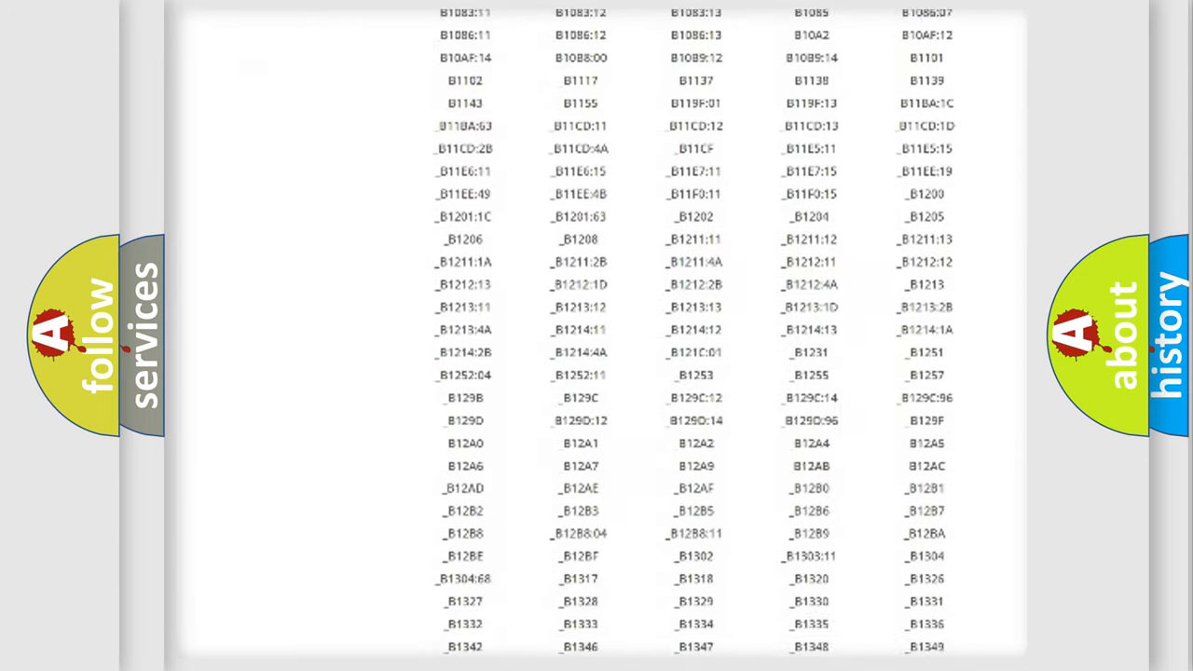
scroll("down", 3)
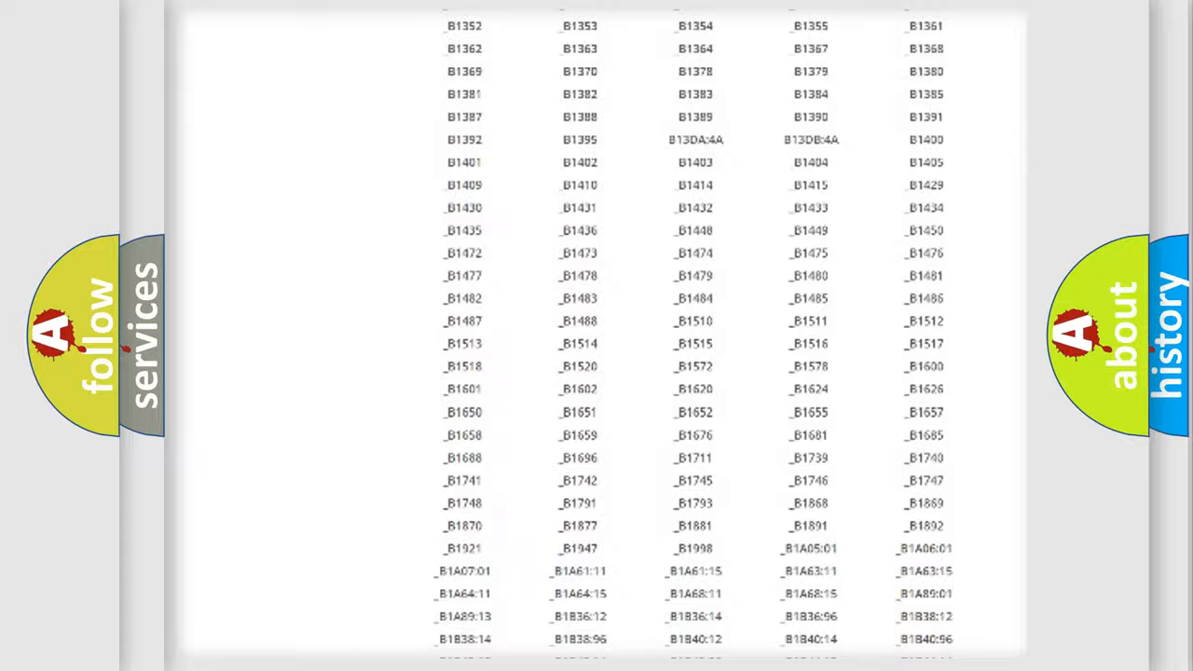